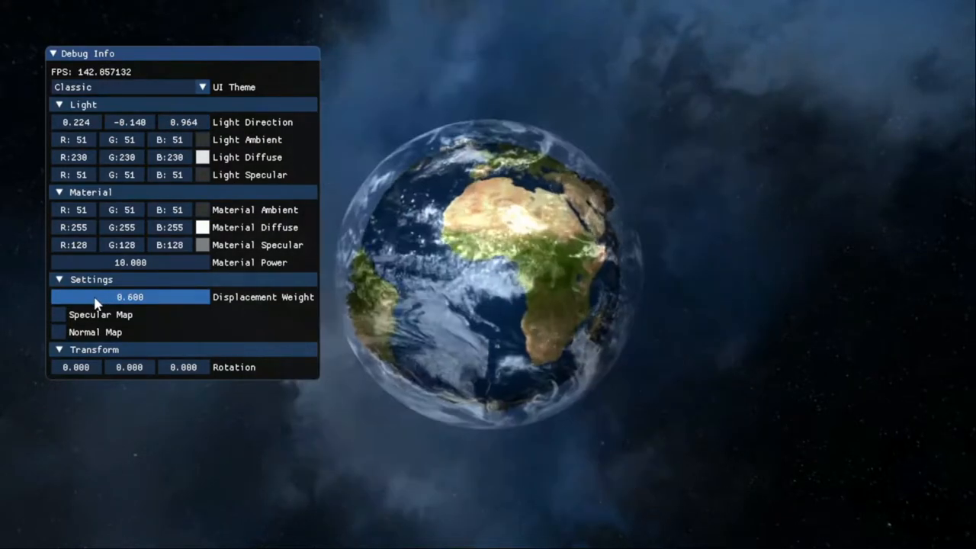
# - Enable specular mapping on the Earth globe and toggle its normal mapping
pyautogui.click(58, 315)
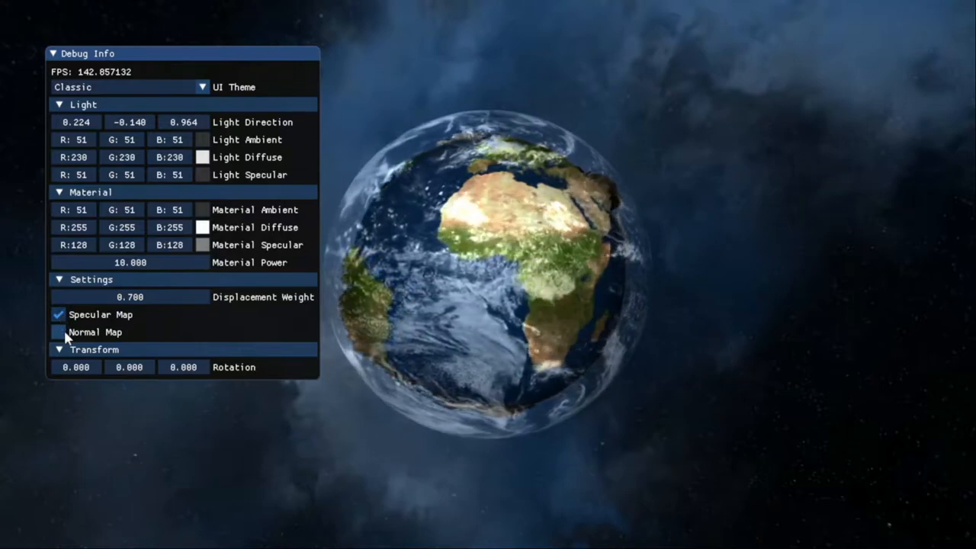
pyautogui.click(58, 333)
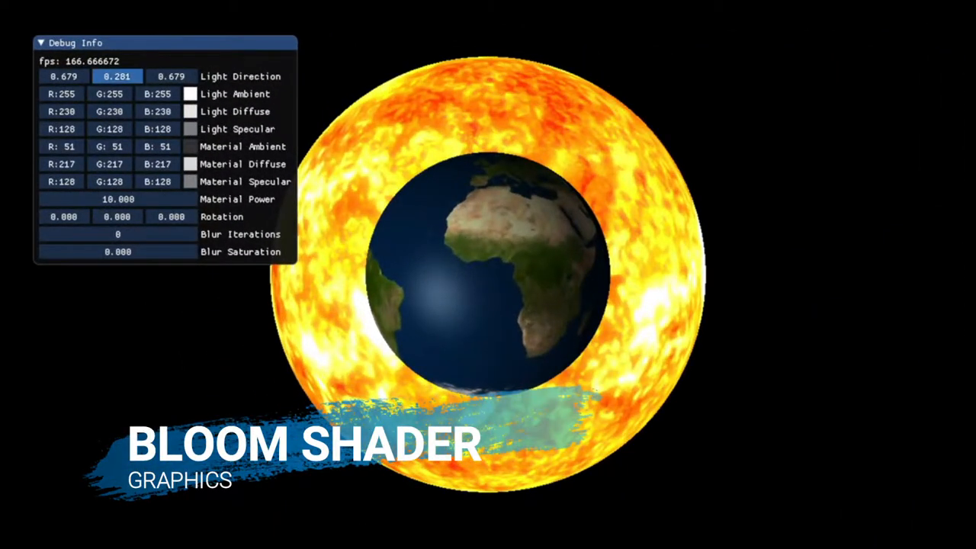
# - Raise the sun's bloom to 14 blur iterations and 0.210 blur saturation
pyautogui.click(117, 235)
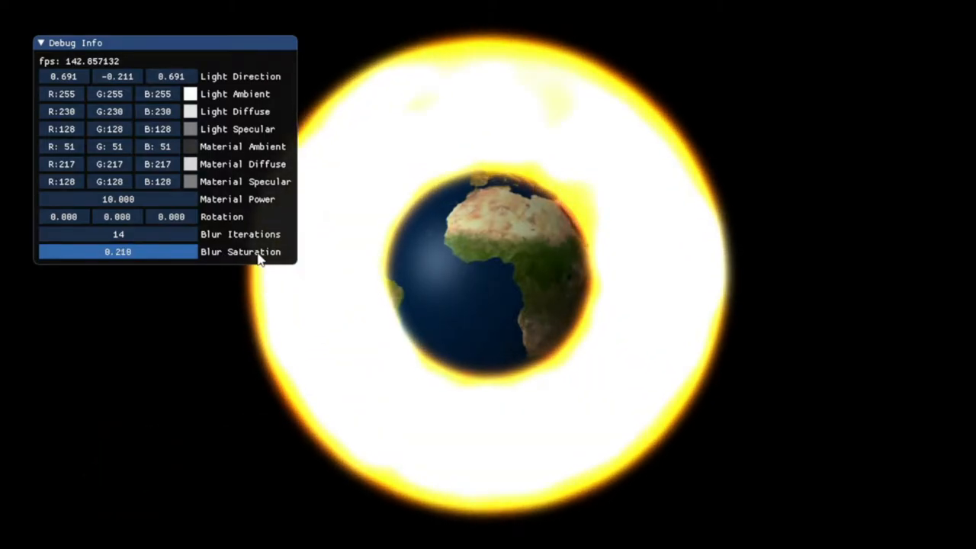
pyautogui.moveTo(119, 251); pyautogui.dragTo(110, 252)
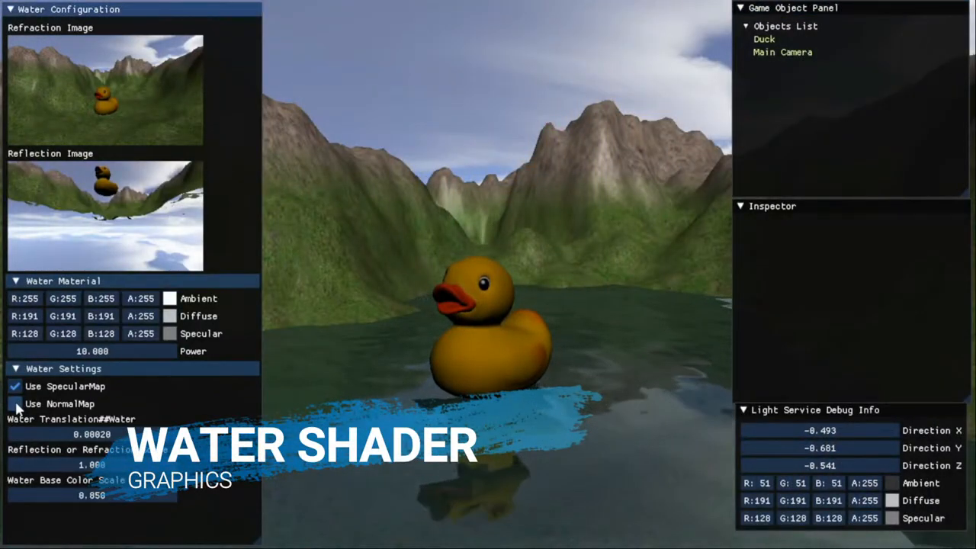
# - Enable normal mapping on the lake water and raise its base colour scale
pyautogui.click(15, 402)
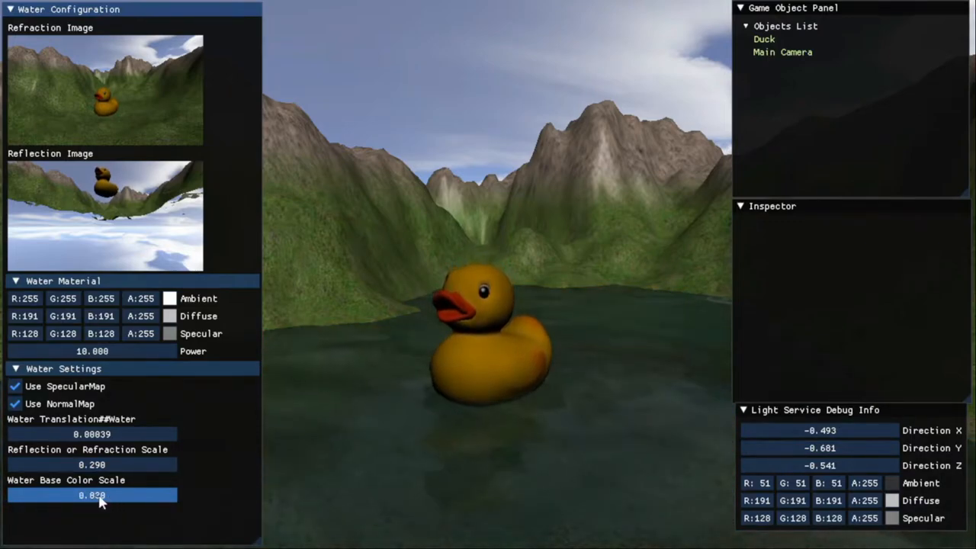
pyautogui.click(764, 38)
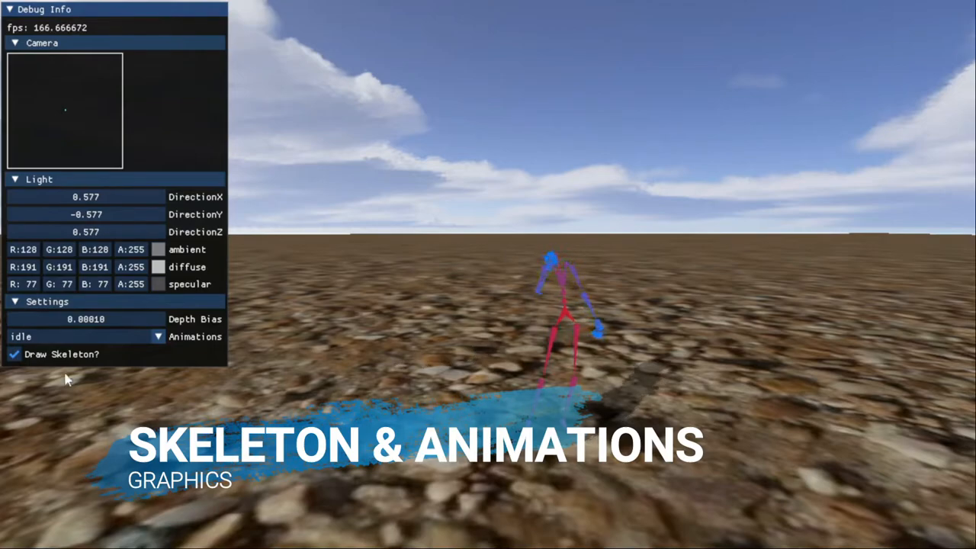
# - Cycle the character through ymca, wave and chicken animations, toggling the skeleton overlay between them
pyautogui.click(14, 354)
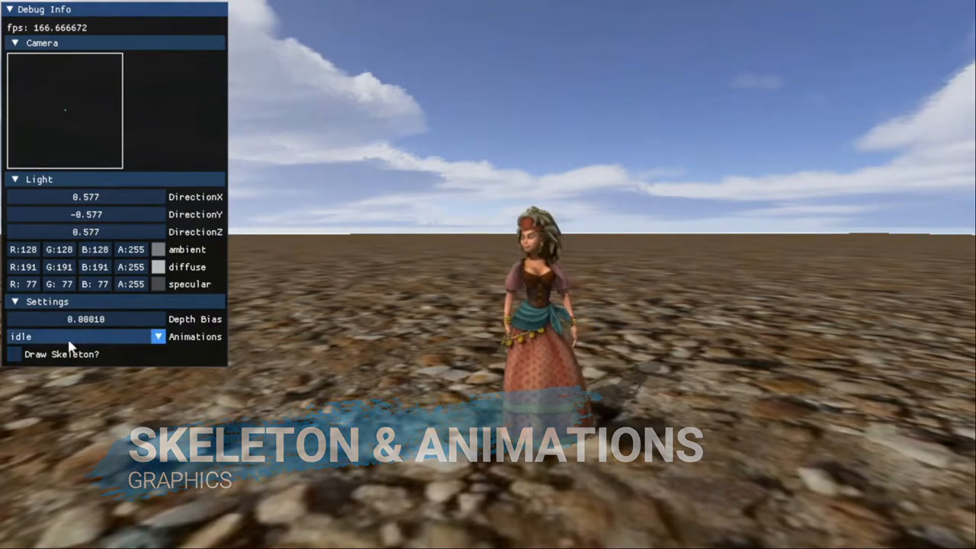
pyautogui.click(79, 337)
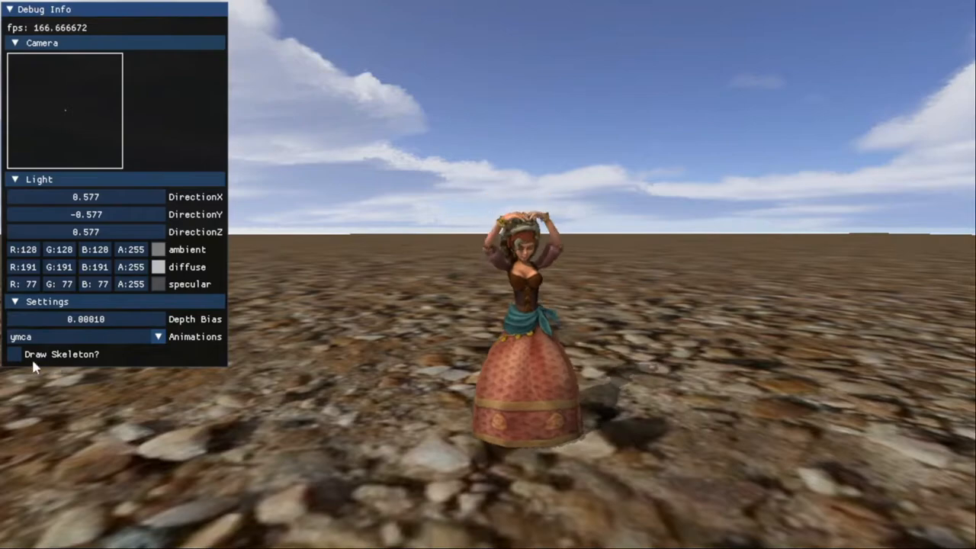
pyautogui.click(14, 354)
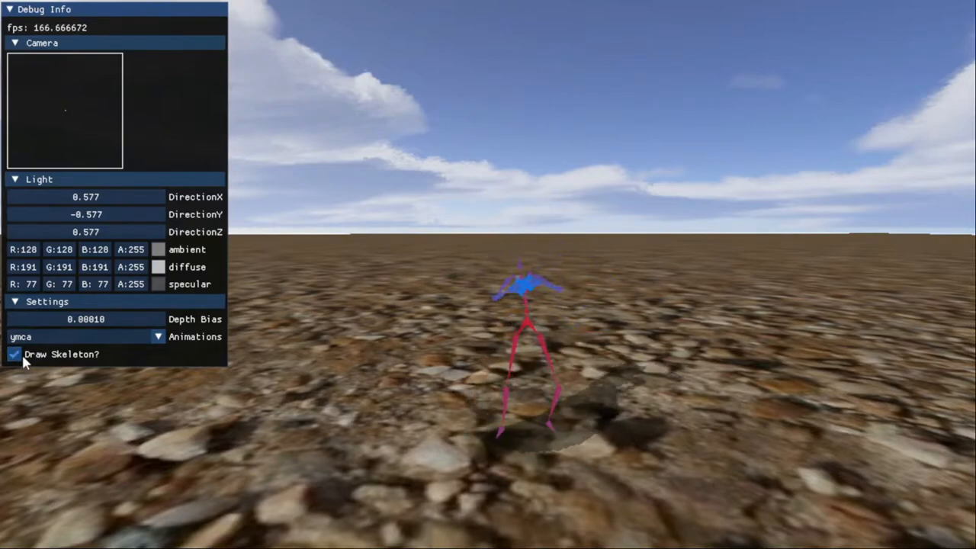
pyautogui.click(14, 354)
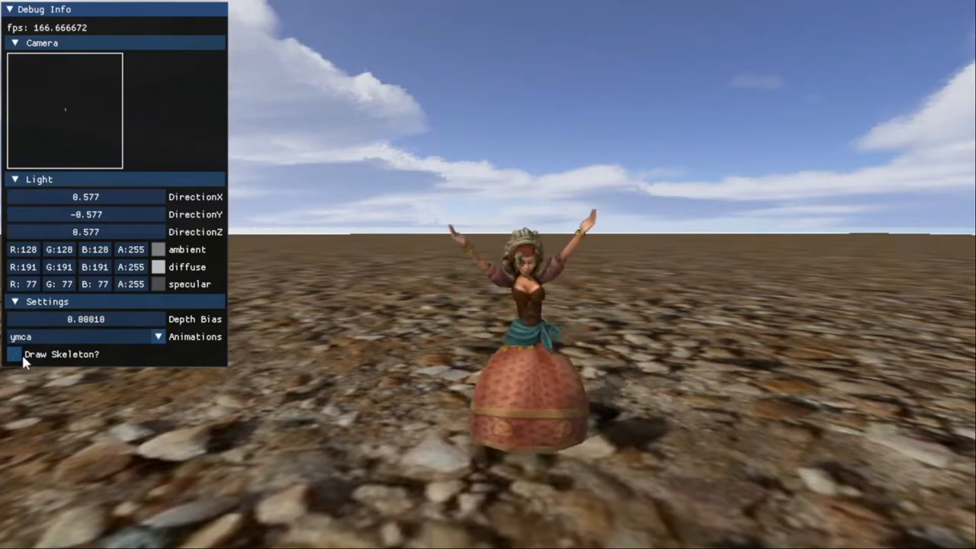
pyautogui.click(76, 337)
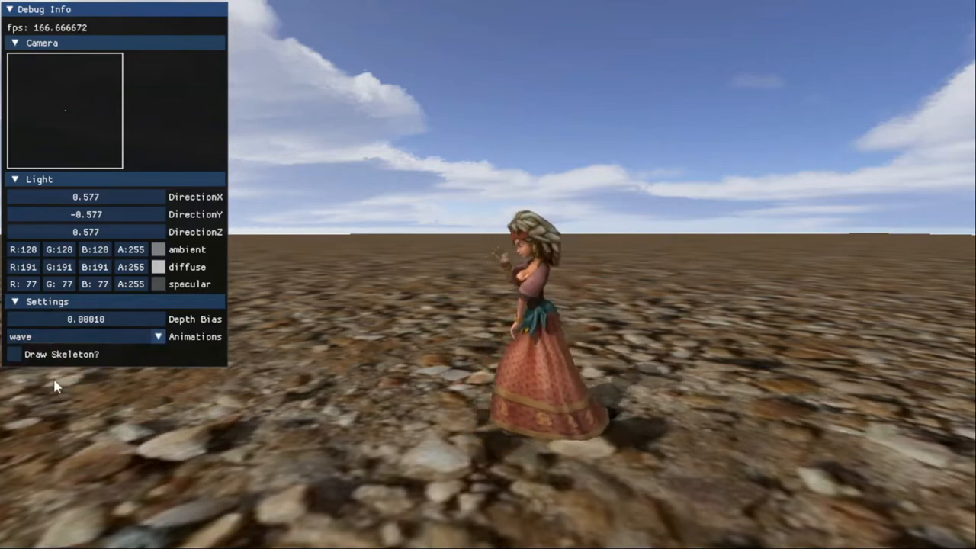
pyautogui.click(14, 353)
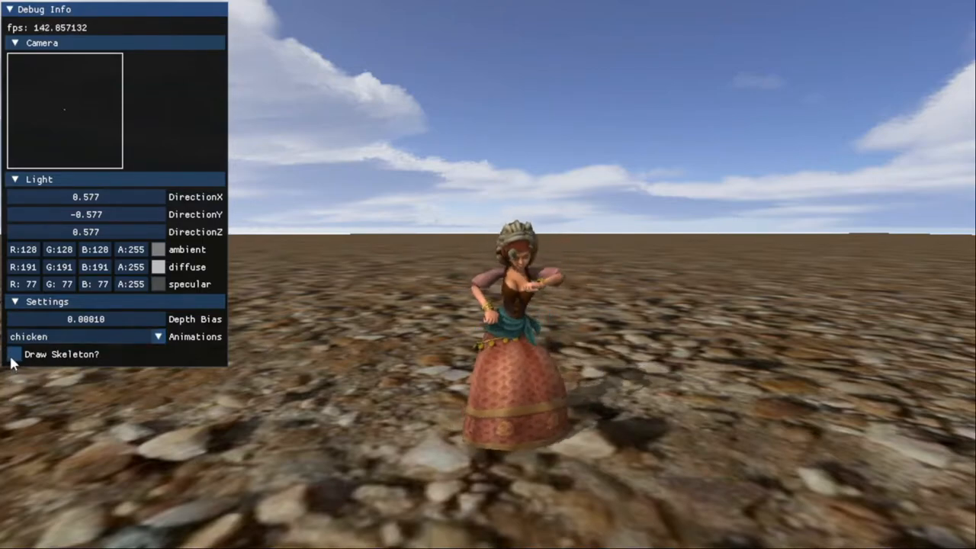
pyautogui.click(12, 354)
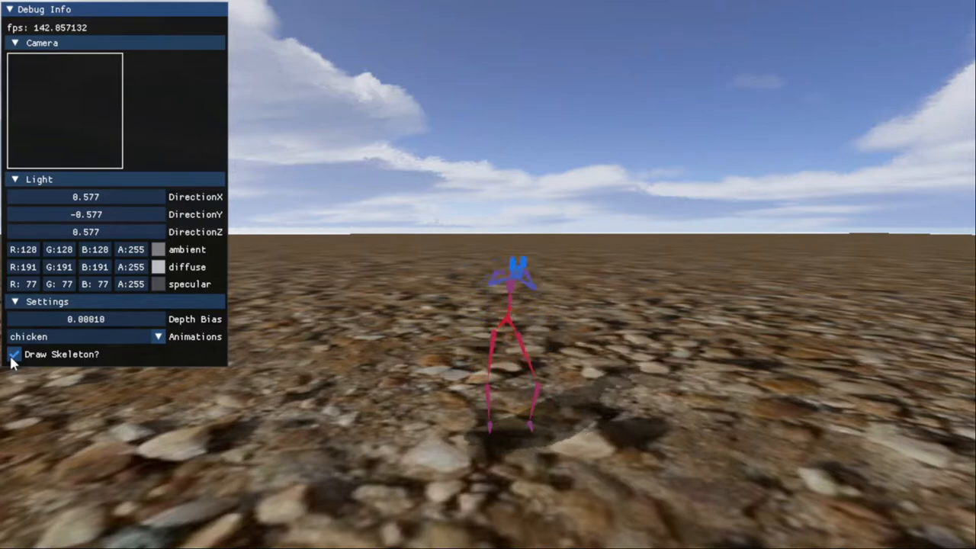
pyautogui.click(12, 354)
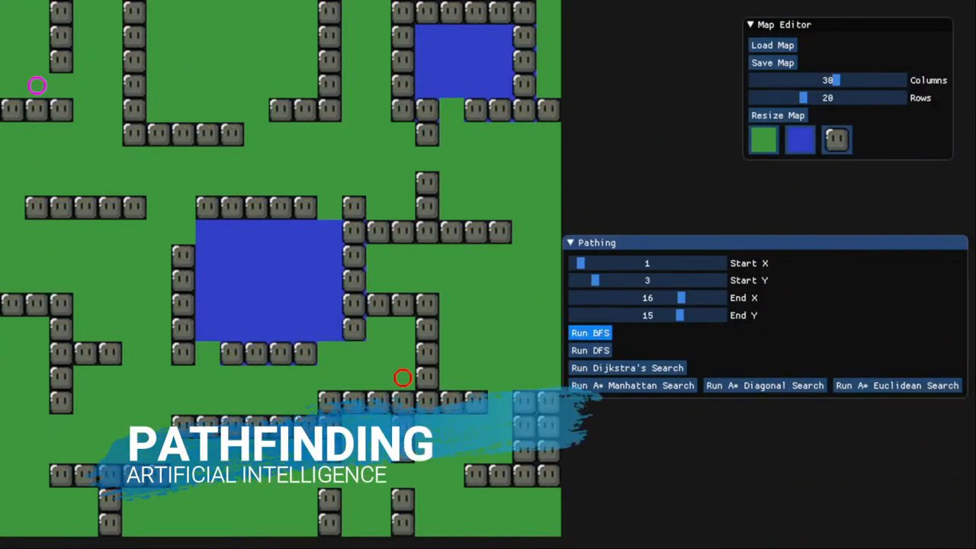
# - Run DFS, Dijkstra's and A* Manhattan searches from the purple start to the orange goal
pyautogui.click(589, 349)
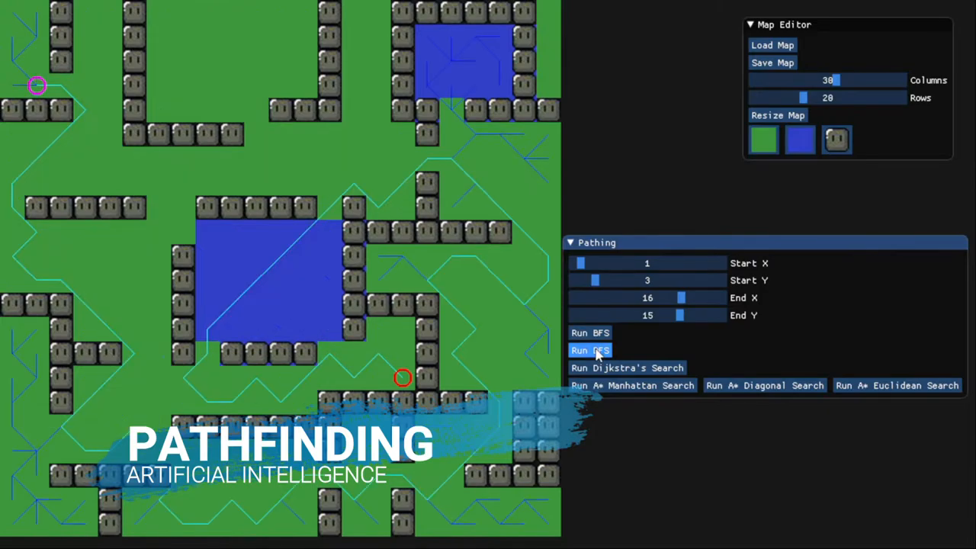
pyautogui.click(627, 368)
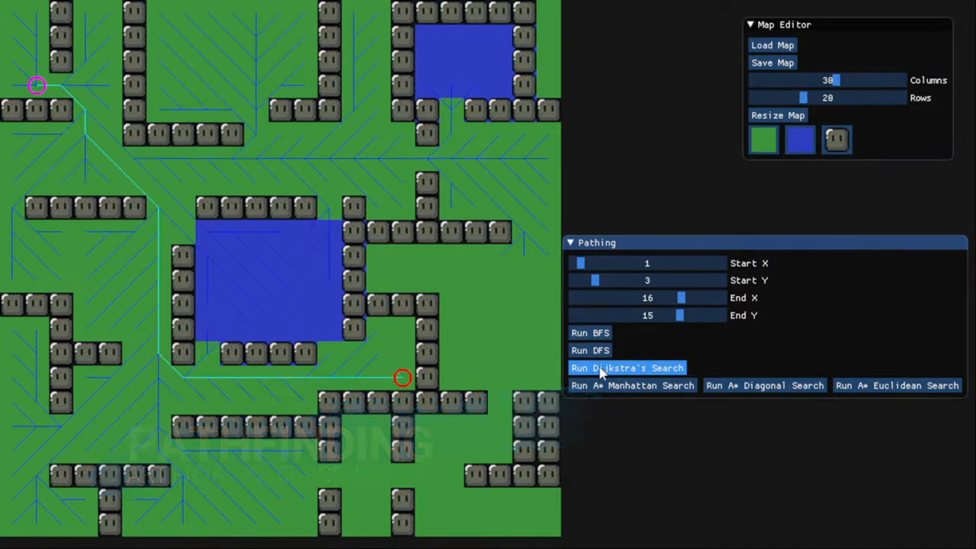
pyautogui.click(632, 384)
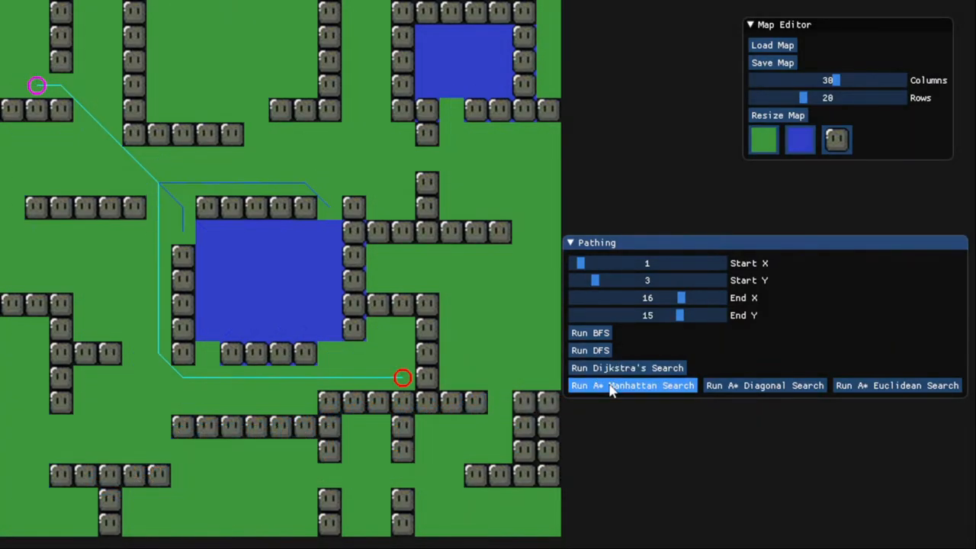
pyautogui.click(632, 385)
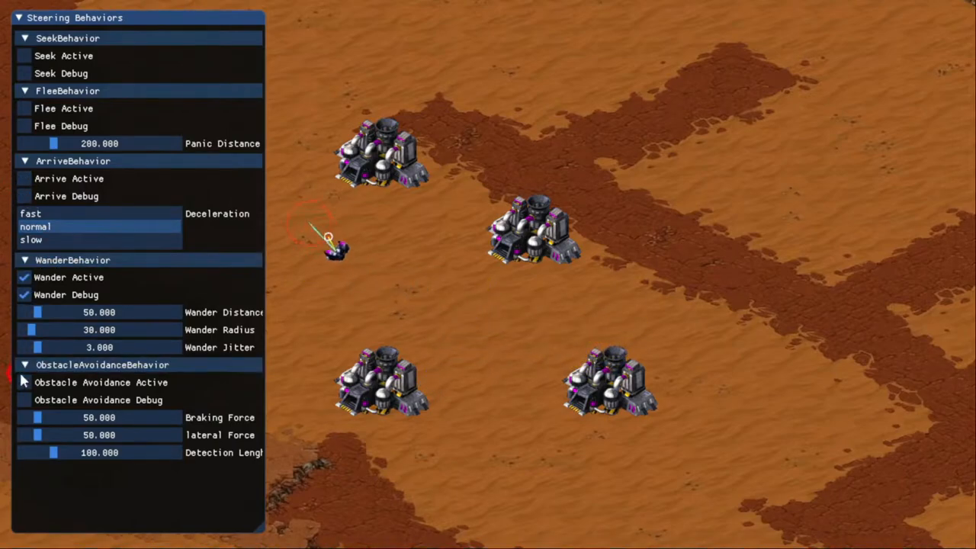
# - Enable obstacle avoidance for the wandering unit among the four buildings
pyautogui.click(24, 399)
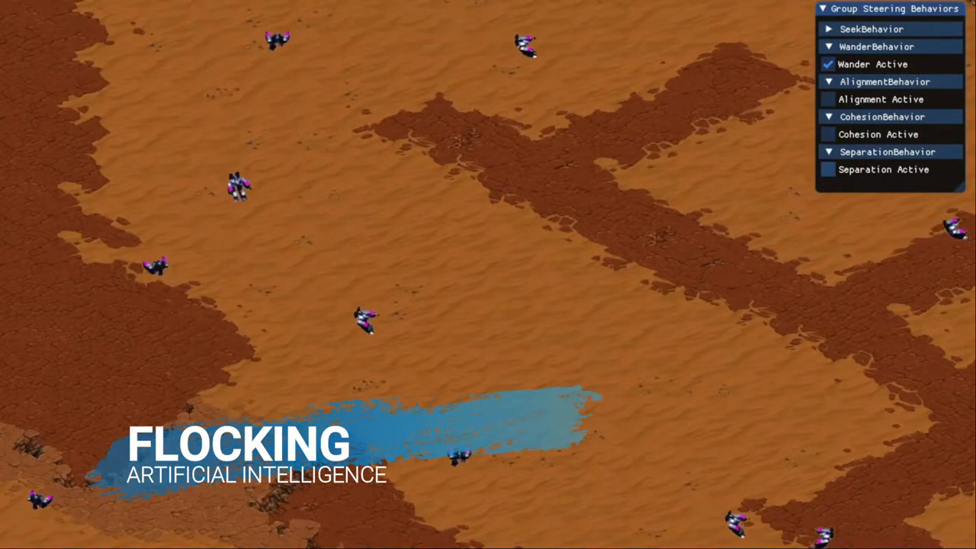
# - Enable alignment and cohesion steering for the flock alongside wander
pyautogui.click(826, 170)
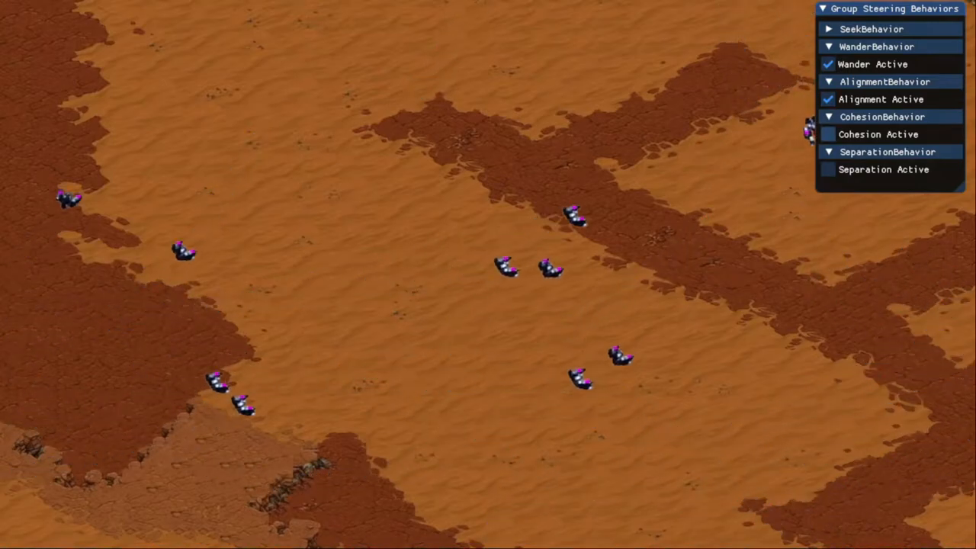
pyautogui.click(828, 134)
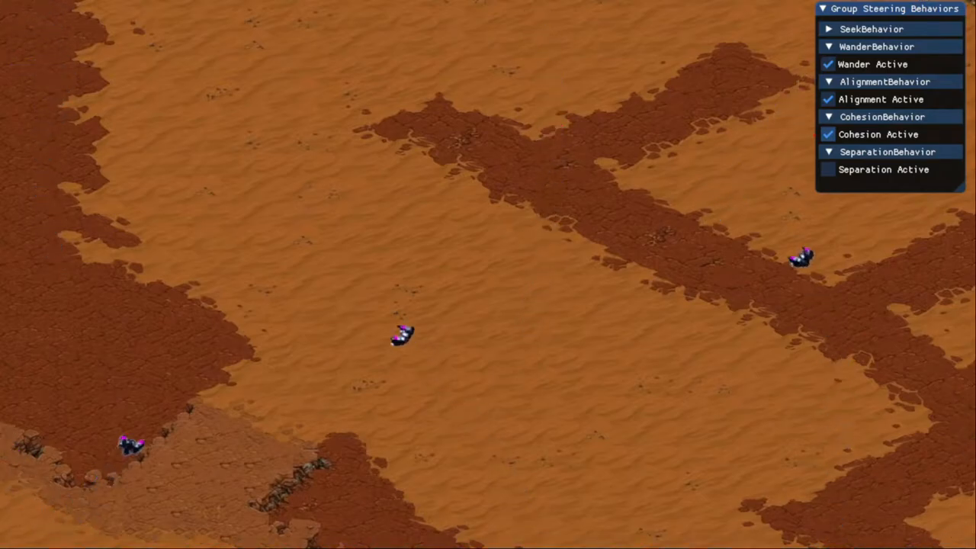
pyautogui.click(828, 170)
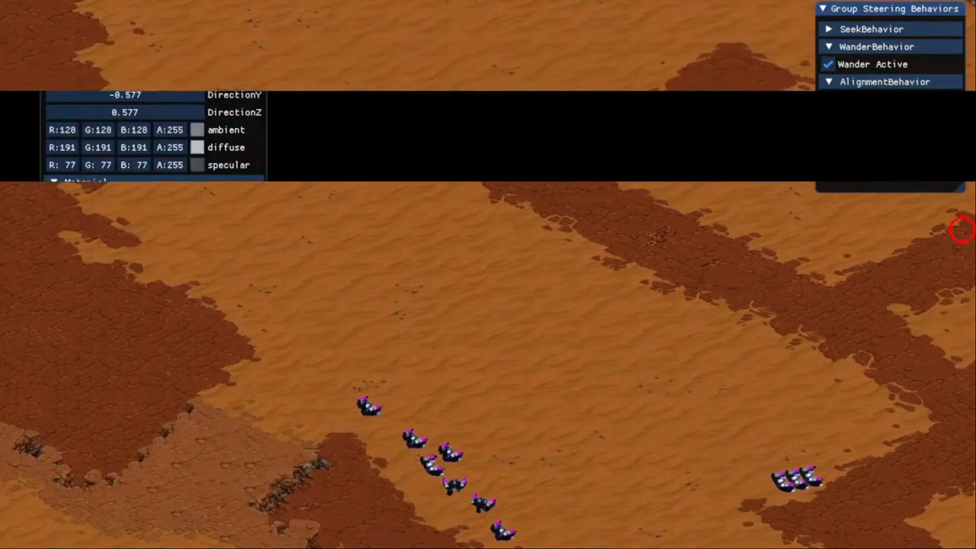
pyautogui.click(61, 290)
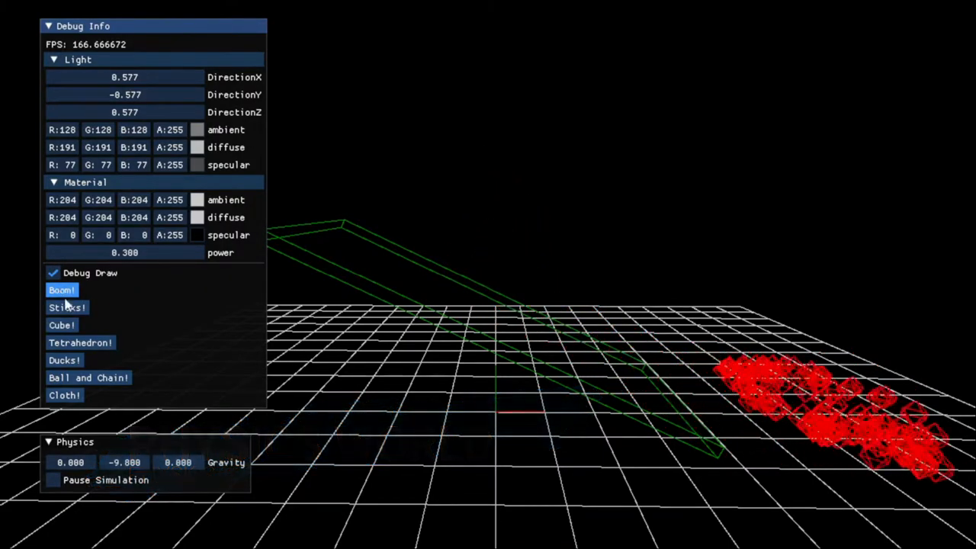
# - Spawn sticks, cubes, tetrahedrons, ducks, the ball and chain, and the cloth into the physics scene
pyautogui.click(67, 306)
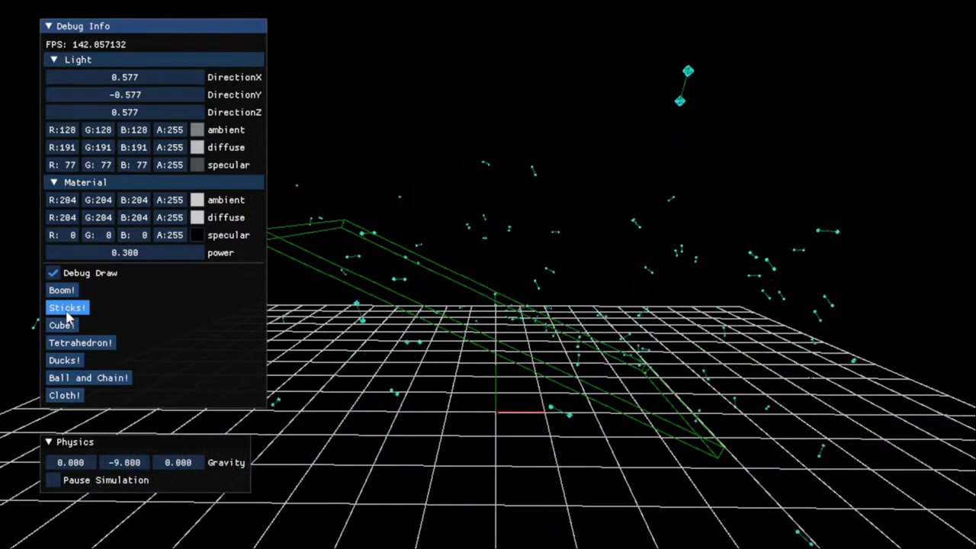
pyautogui.click(61, 325)
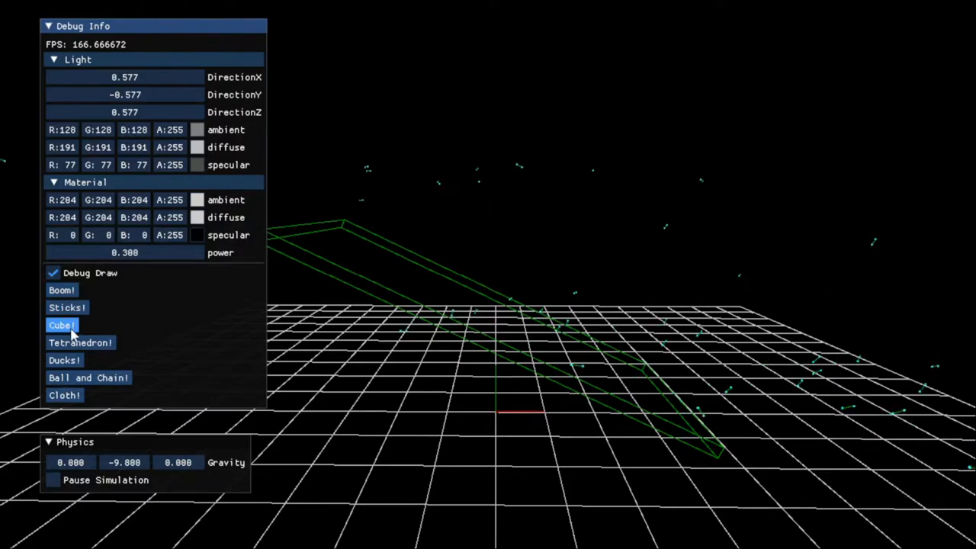
pyautogui.click(61, 325)
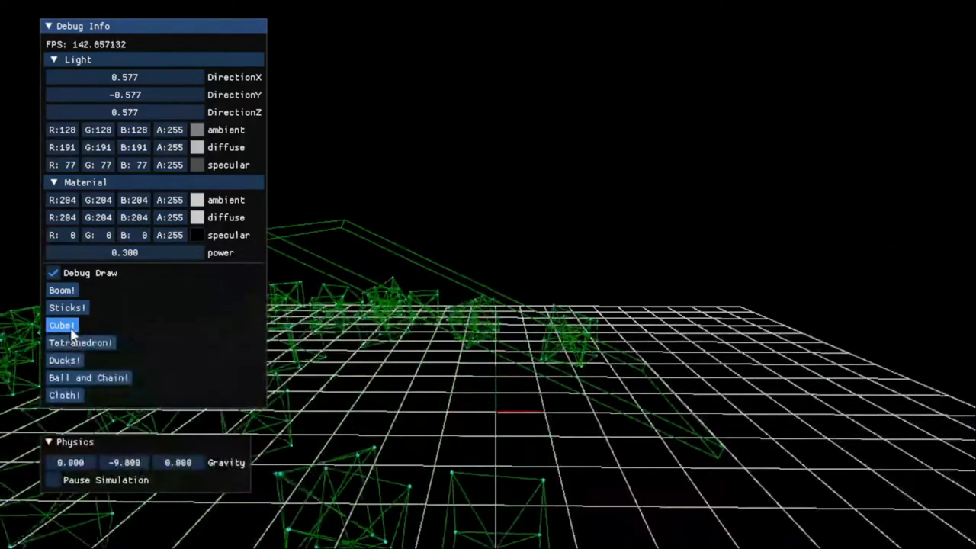
pyautogui.click(80, 342)
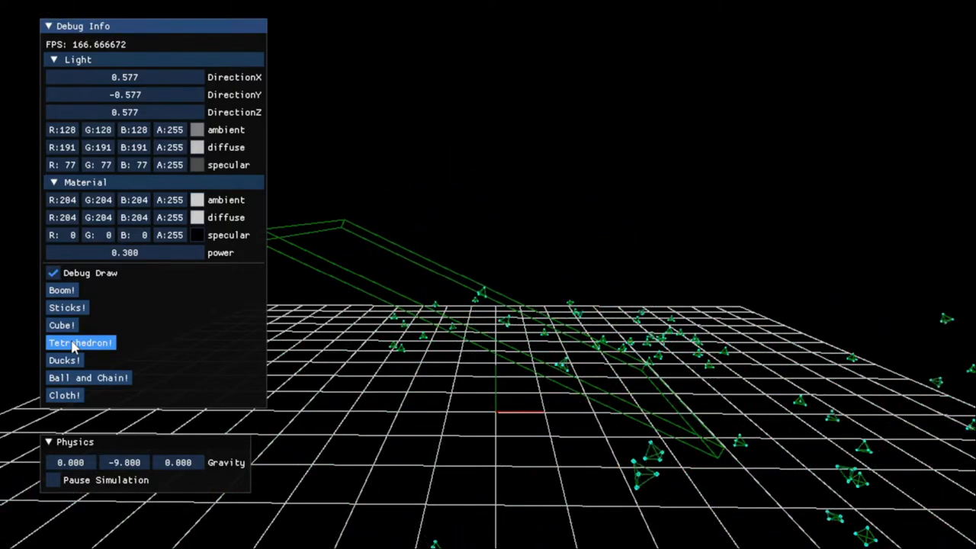
pyautogui.click(64, 360)
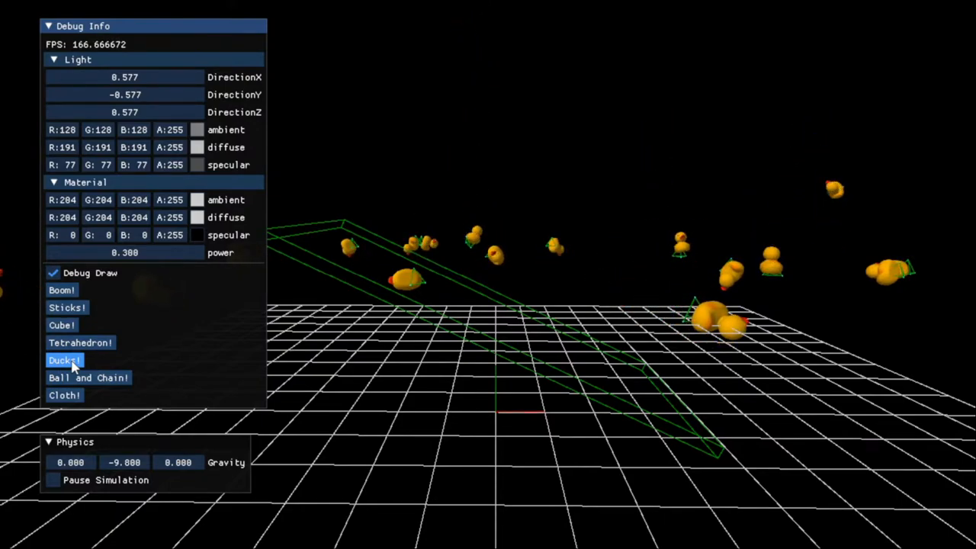
pyautogui.click(89, 378)
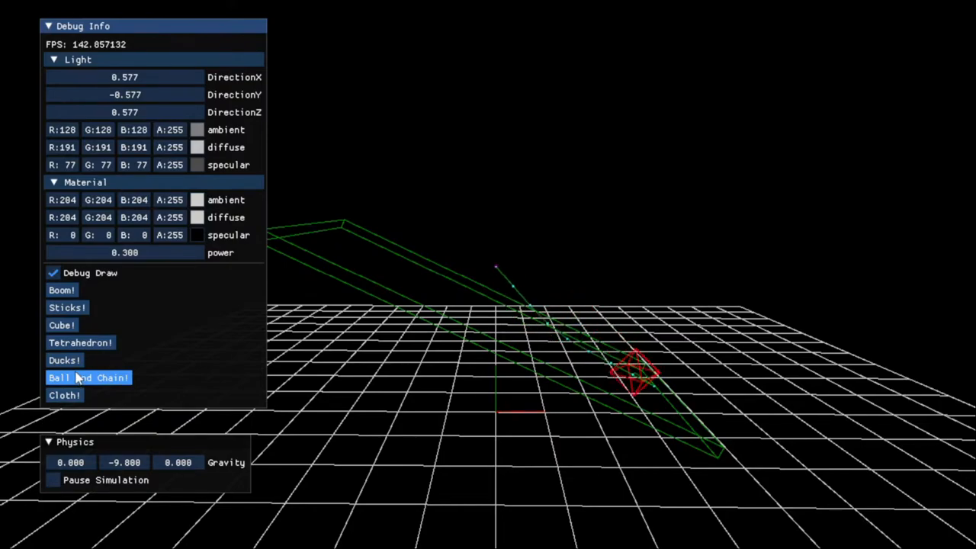
pyautogui.click(64, 395)
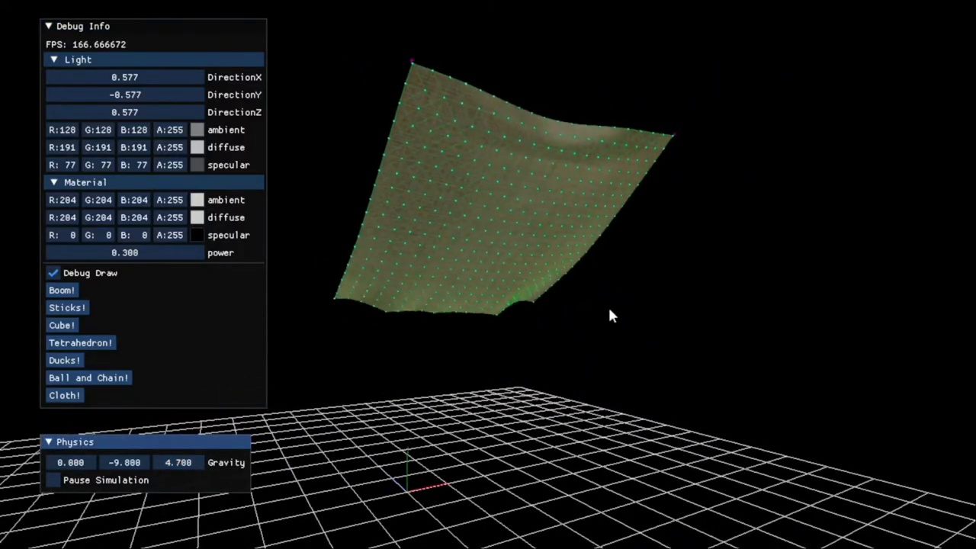
# - Change cloth gravity to 2.4, -9.8, 9.4 and turn off debug drawing
pyautogui.click(177, 462)
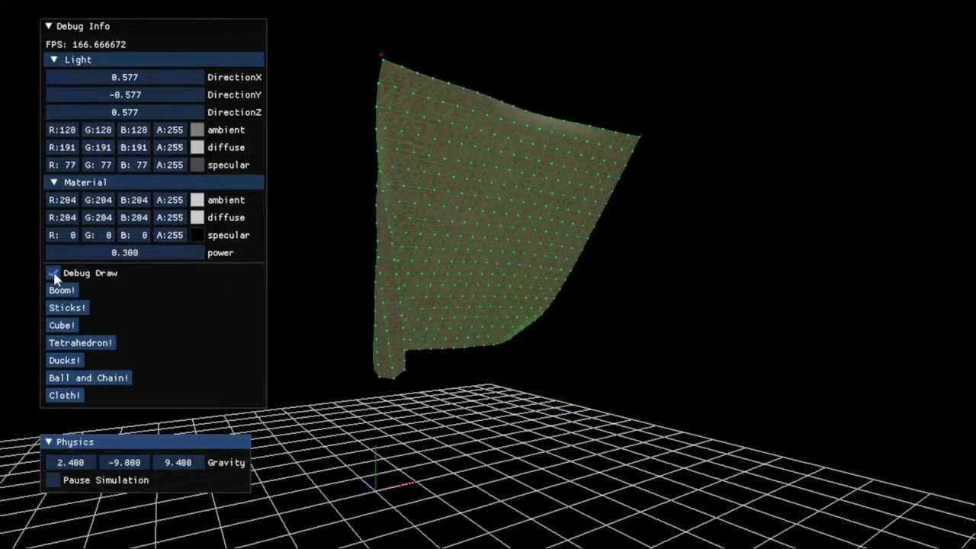
pyautogui.click(53, 273)
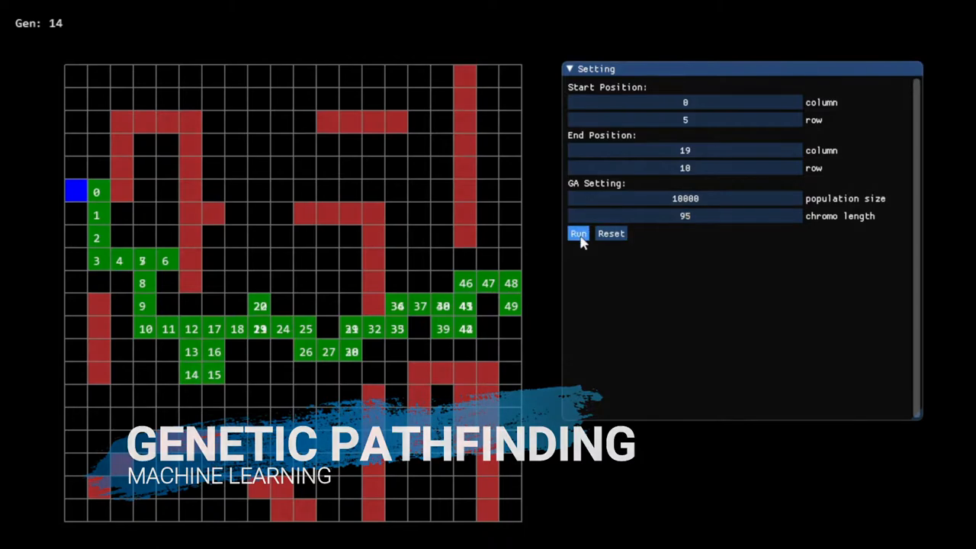
# - Rerun the genetic pathfinder toward the goal at row 3, then clear the evolved paths
pyautogui.click(578, 233)
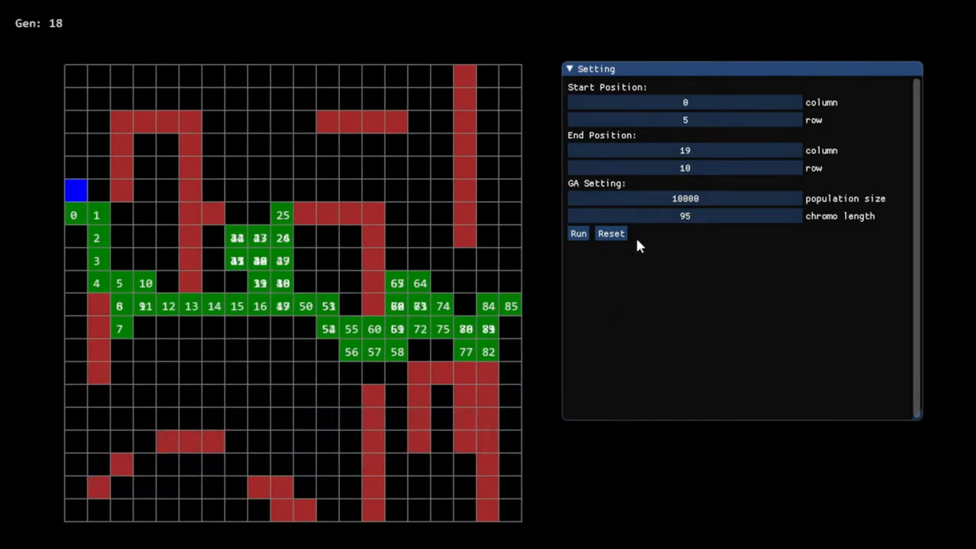
pyautogui.click(576, 233)
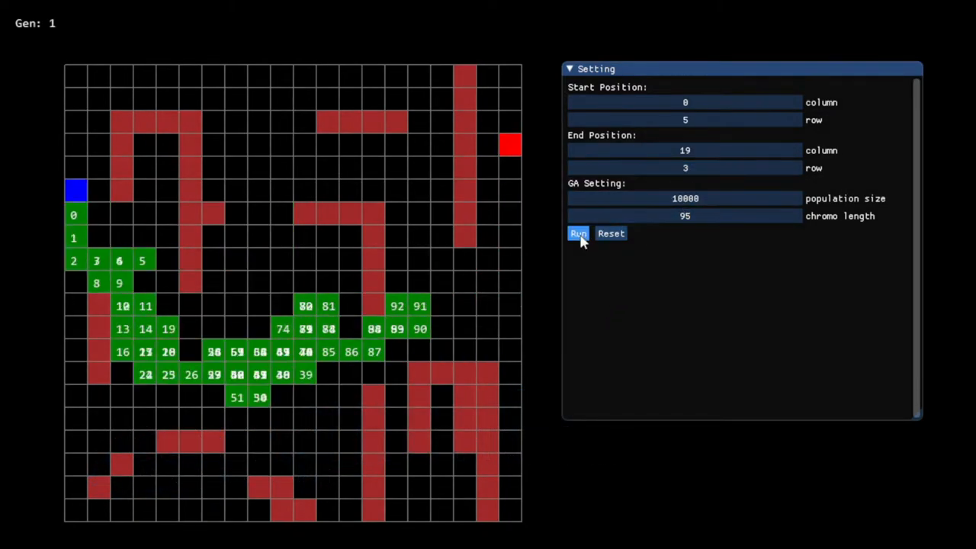
pyautogui.click(578, 234)
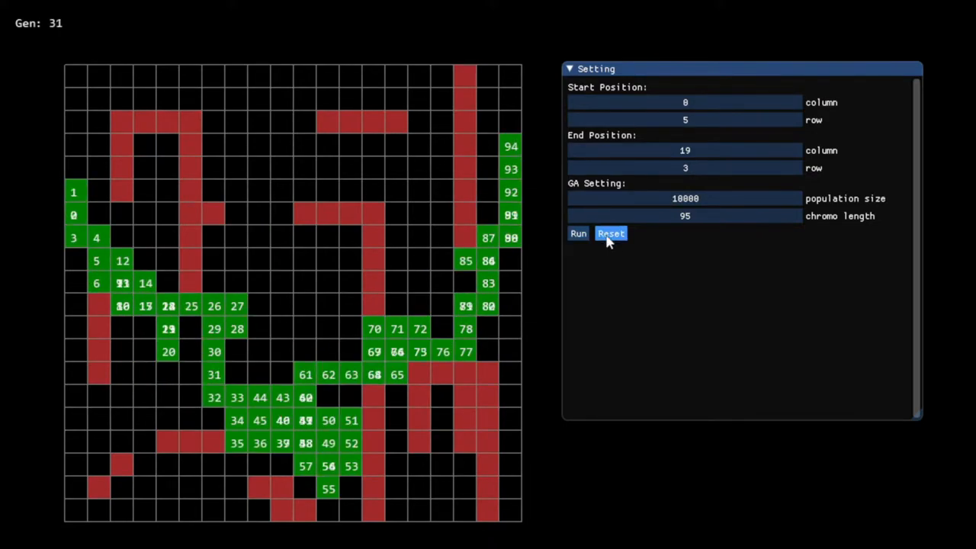
pyautogui.click(610, 233)
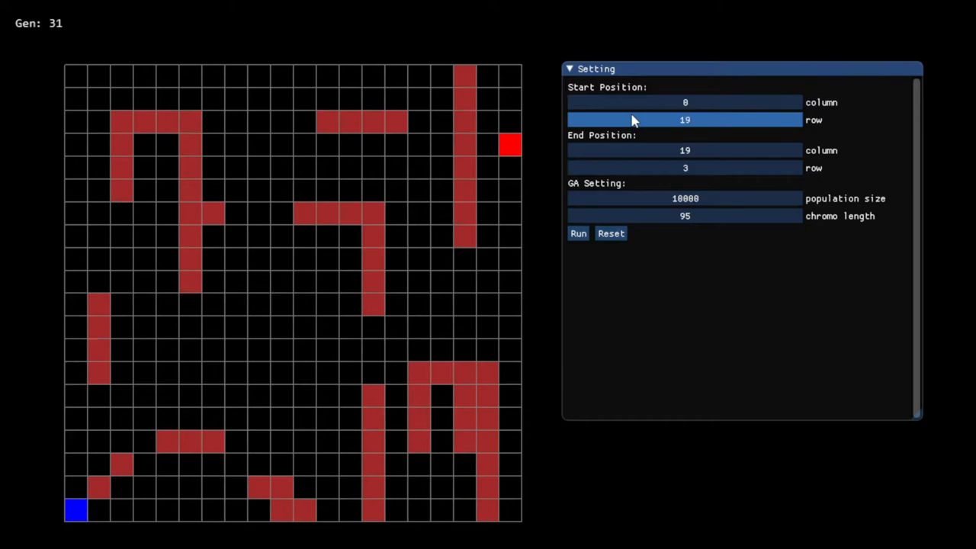